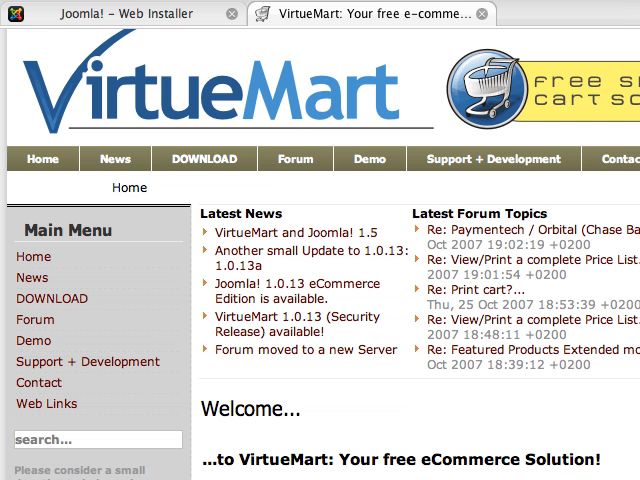
{"action": "mouse_move", "coordinate": [256, 310]}
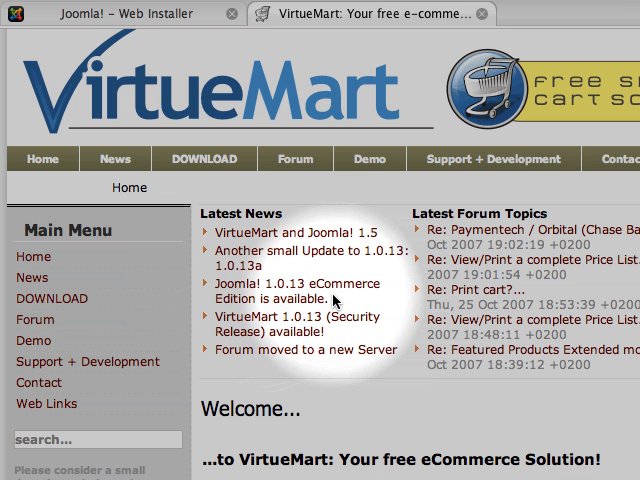
{"action": "mouse_move", "coordinate": [204, 50]}
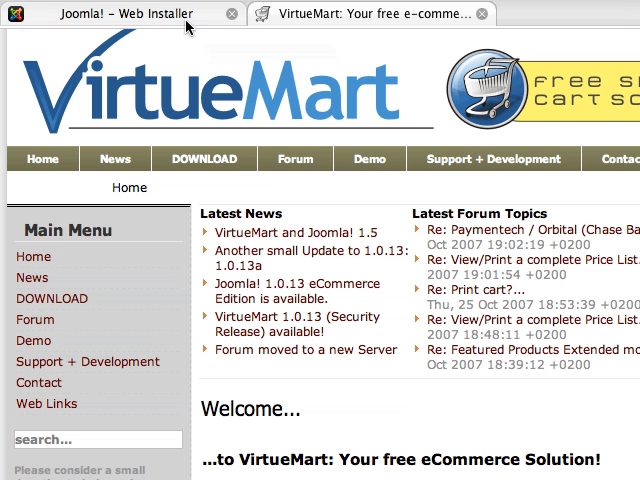
- Review the Required Settings Check showing configuration.php as Unwriteable, then bring up Terminal in ~/Sites/joomvm
{"action": "left_click", "coordinate": [120, 14]}
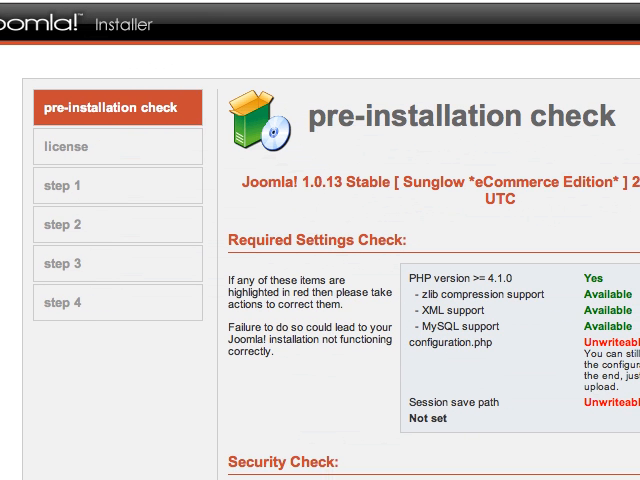
{"action": "scroll", "scroll_direction": "down", "scroll_amount": 3}
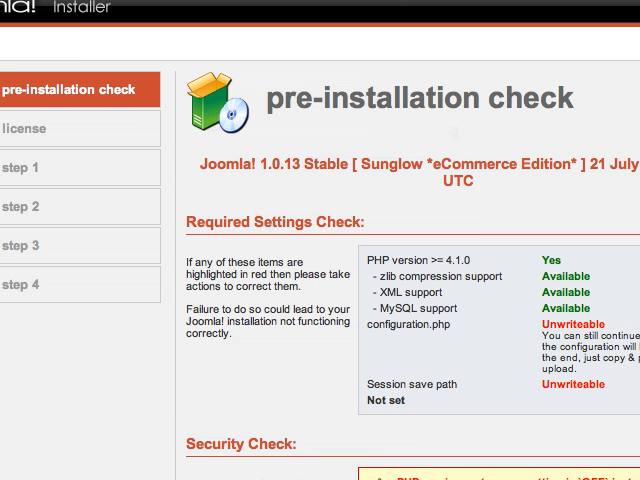
{"action": "double_click", "coordinate": [412, 324]}
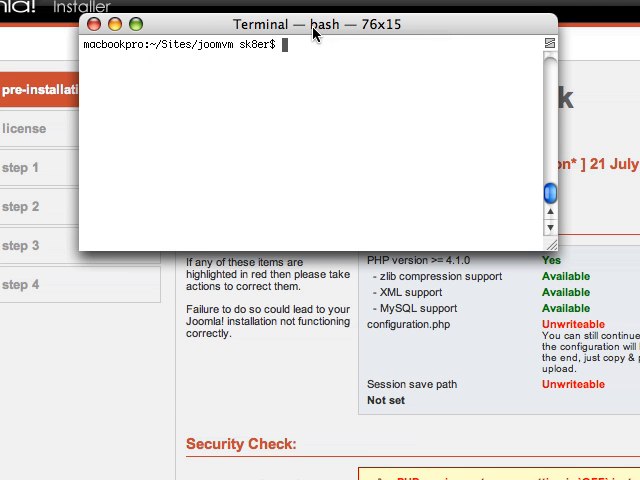
- Create an empty configuration.php in the joomvm site folder with 'touch configuration.php'
{"action": "type", "text": "touch configuration.php"}
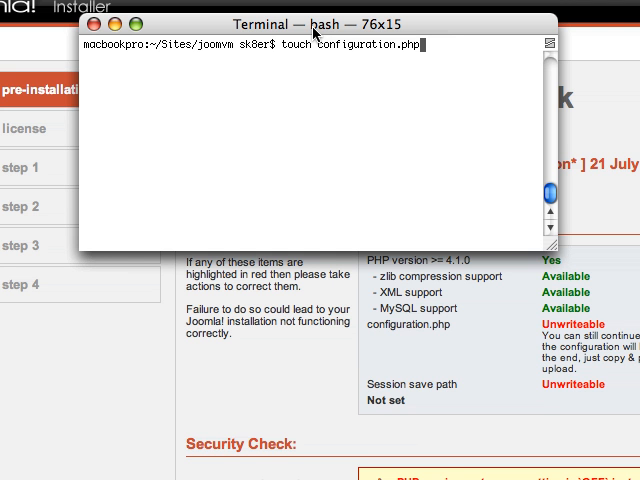
{"action": "key", "text": "Return"}
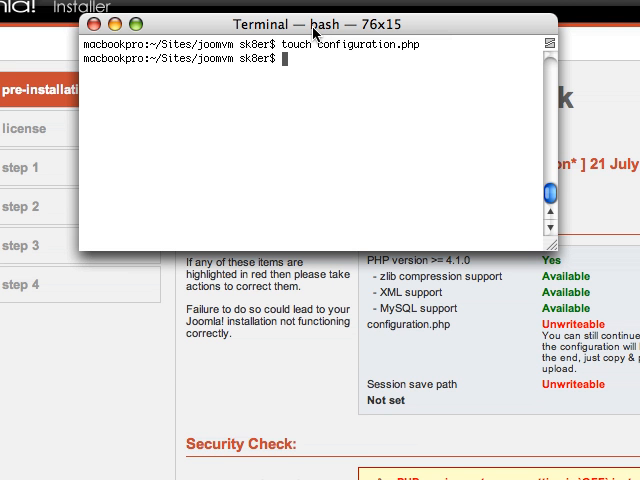
- Give configuration.php full 777 permissions with 'chmod 777 configuration.php'
{"action": "type", "text": "ch"}
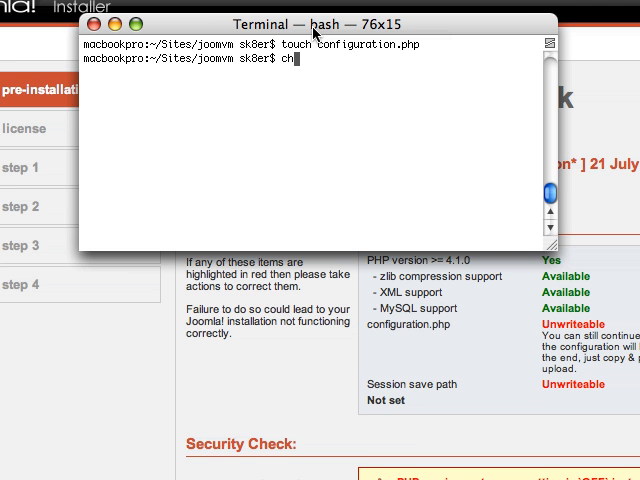
{"action": "type", "text": "mod 77"}
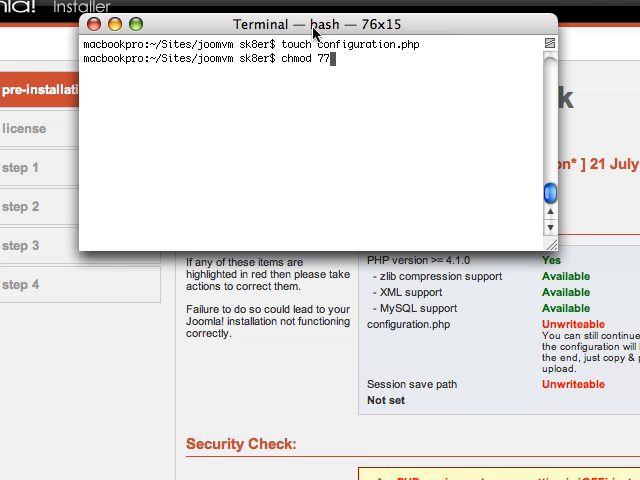
{"action": "type", "text": "7"}
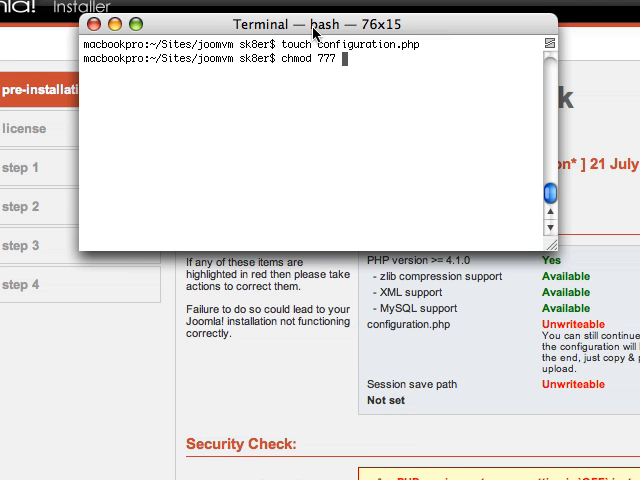
{"action": "type", "text": "configuration.php"}
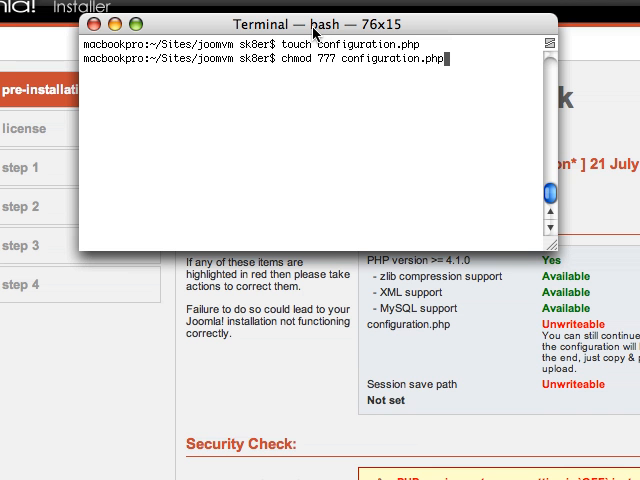
{"action": "key", "text": "Return"}
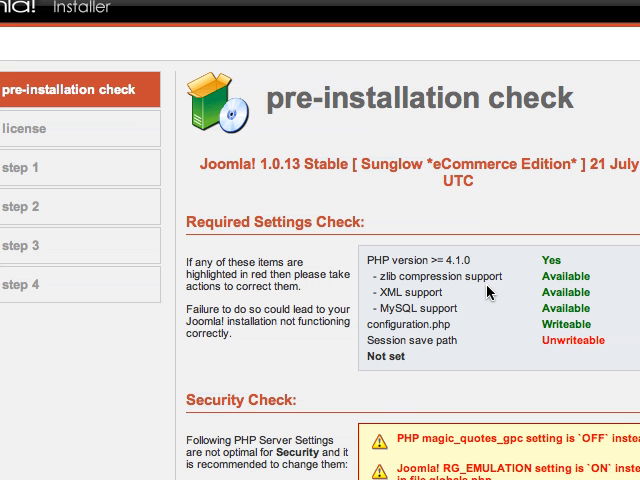
- Scroll to the Directory and File Permissions Check listing every directory as Unwriteable
{"action": "scroll", "scroll_direction": "down", "scroll_amount": 3}
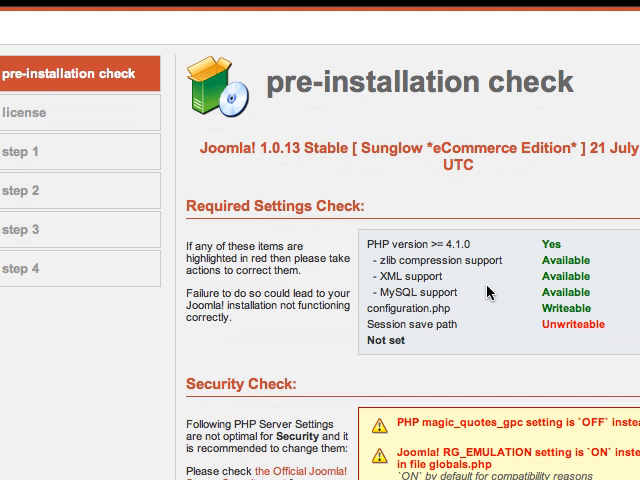
{"action": "scroll", "scroll_direction": "down", "scroll_amount": 3}
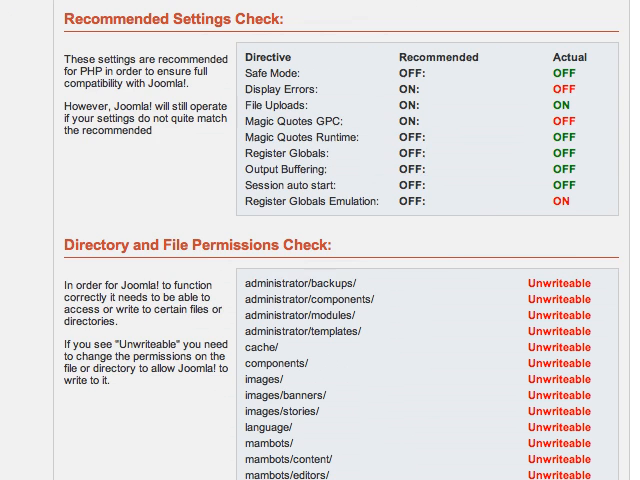
{"action": "scroll", "scroll_direction": "down", "scroll_amount": 3}
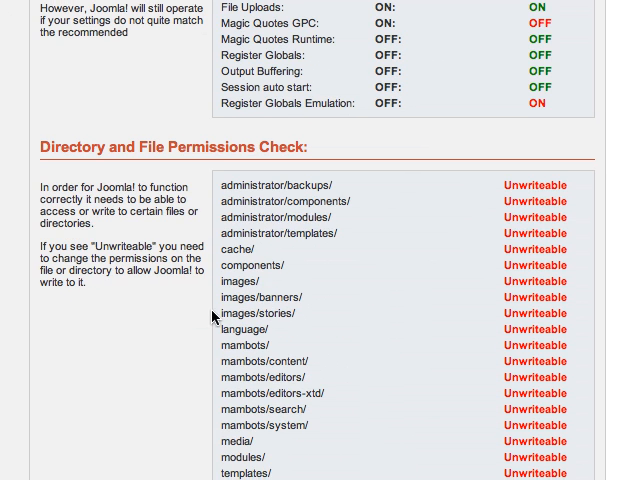
{"action": "scroll", "scroll_direction": "down", "scroll_amount": 3}
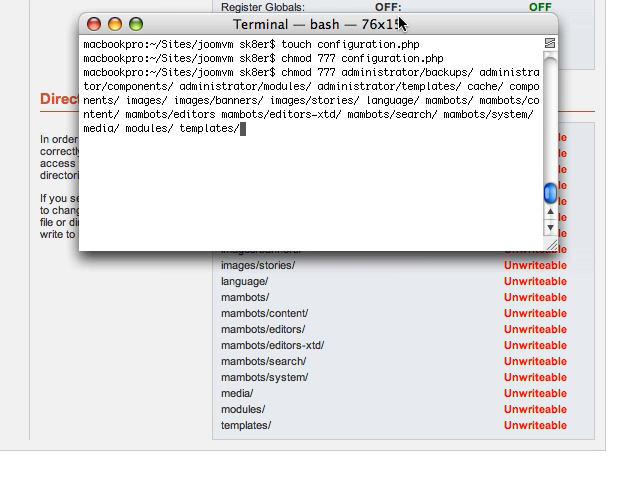
- Move the Terminal window aside so the installer's unwriteable directory list stays visible
{"action": "left_click_drag", "start_coordinate": [300, 24], "coordinate": [160, 0]}
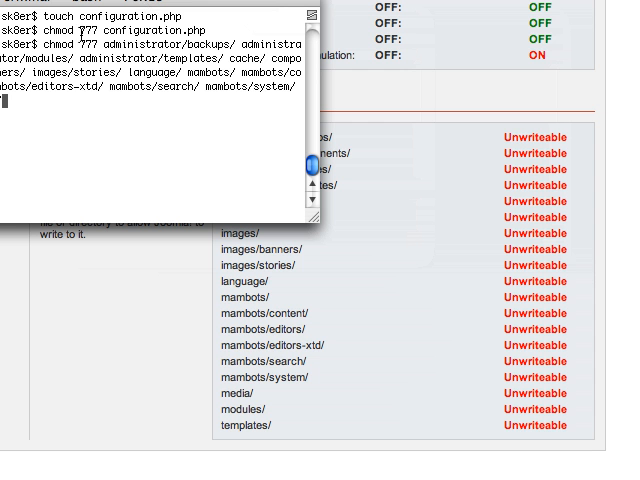